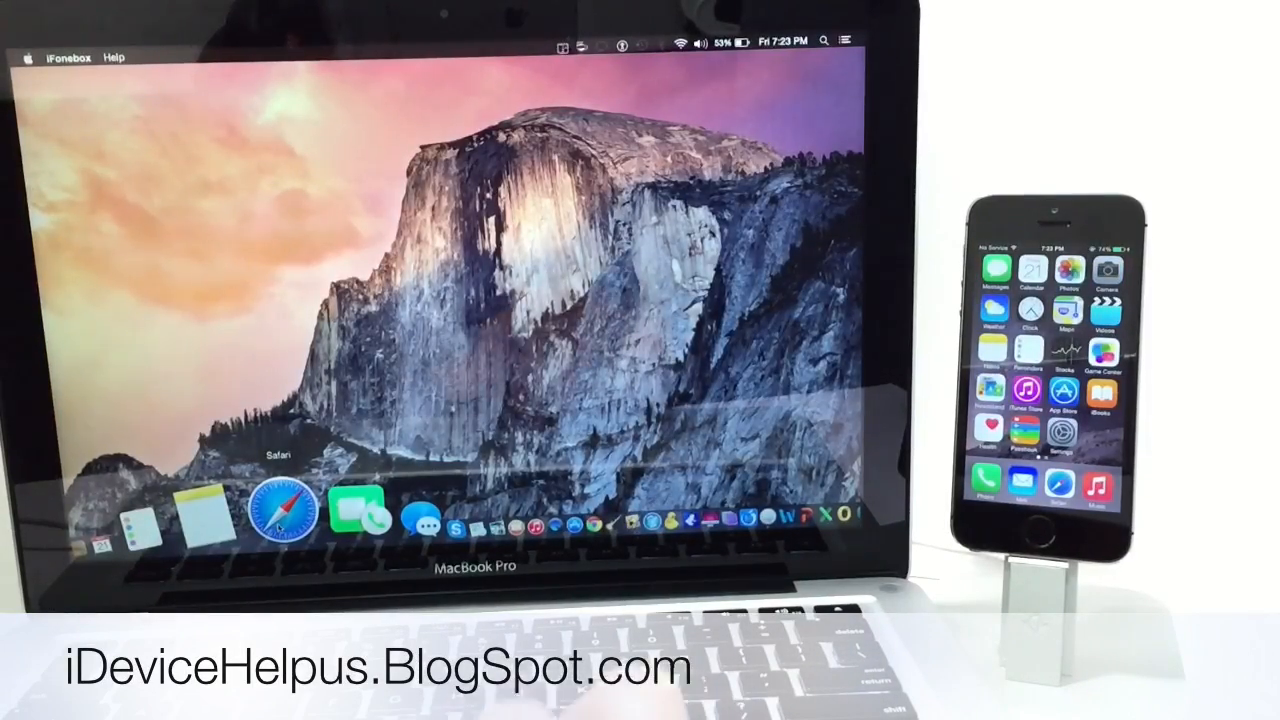
Launch Safari from the Dock, showing the iFonebox for Mac website
click(283, 513)
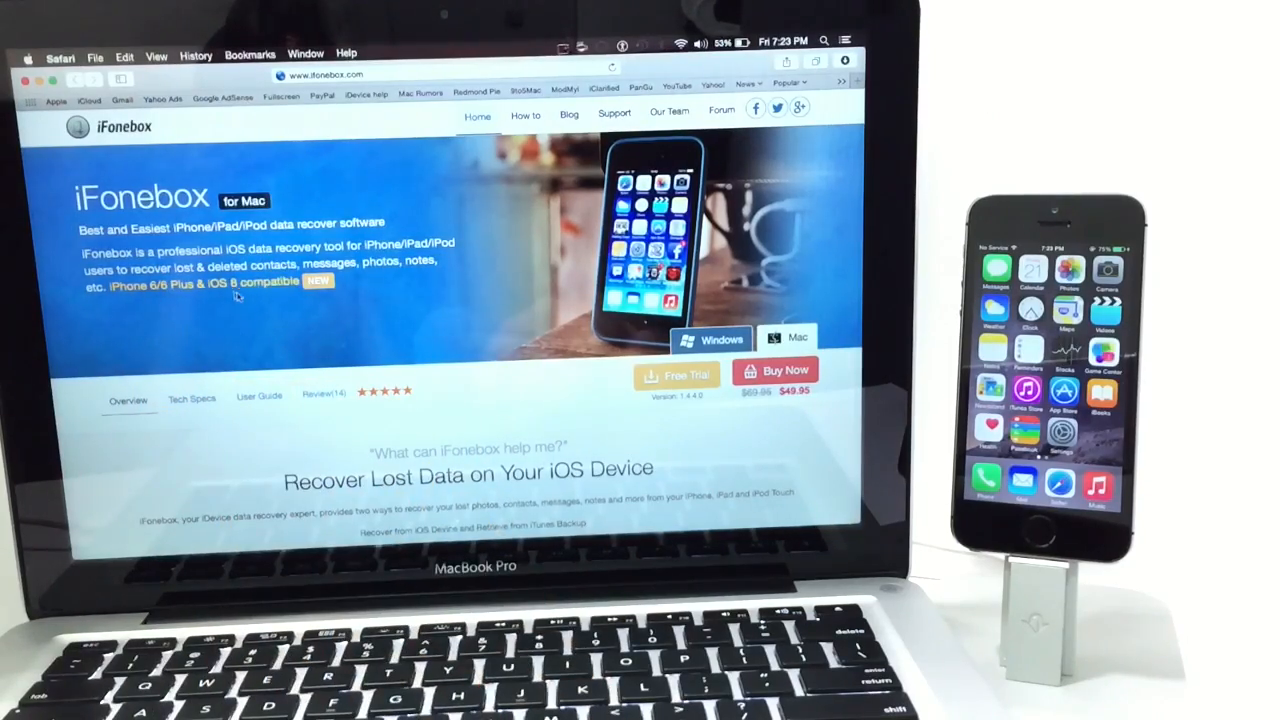
mouse_move(496, 400)
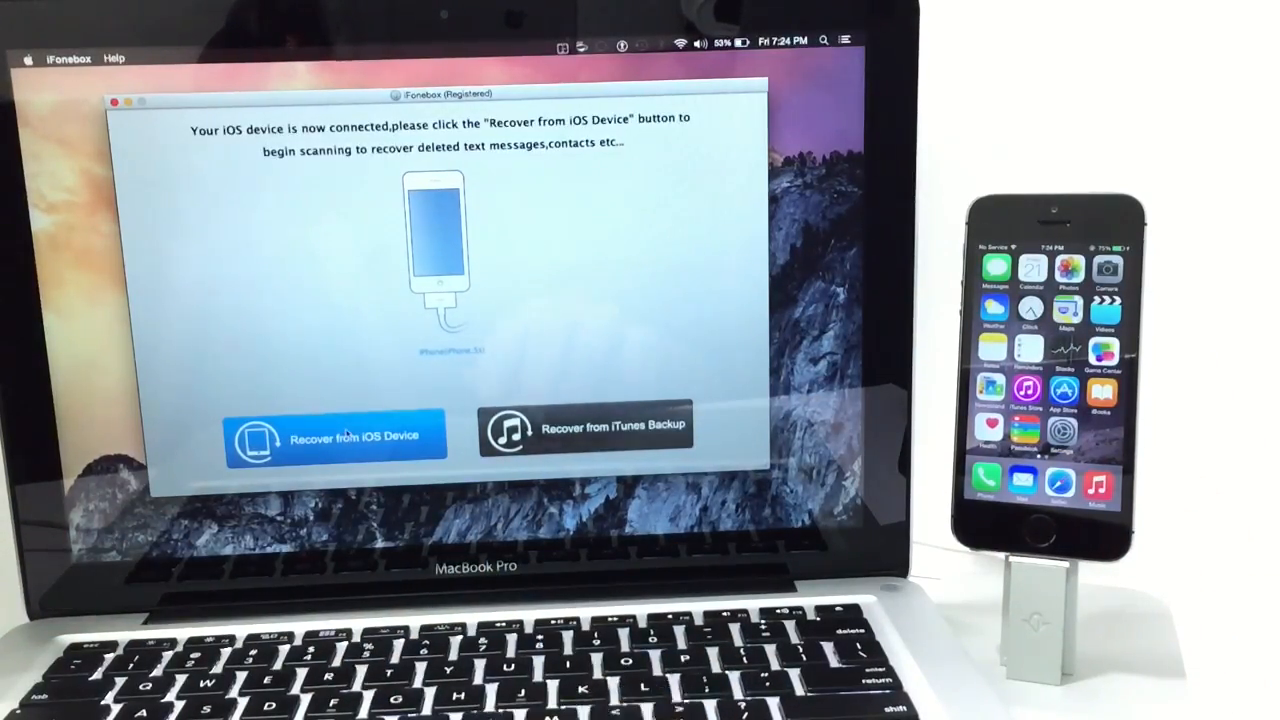
Start 'Recover from iOS Device' so iFonebox scans the connected iPhone
click(334, 440)
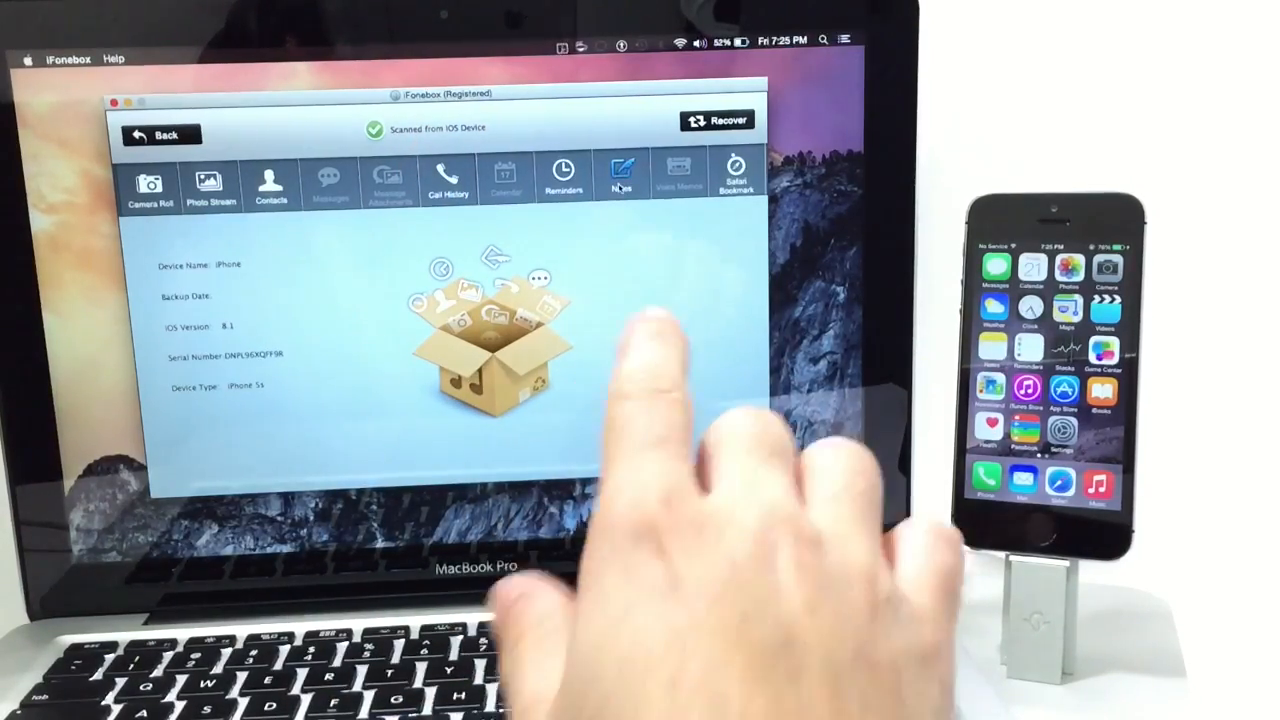
Review the iPhone's recovered Notes, then go Back, raising the discard warning
click(621, 180)
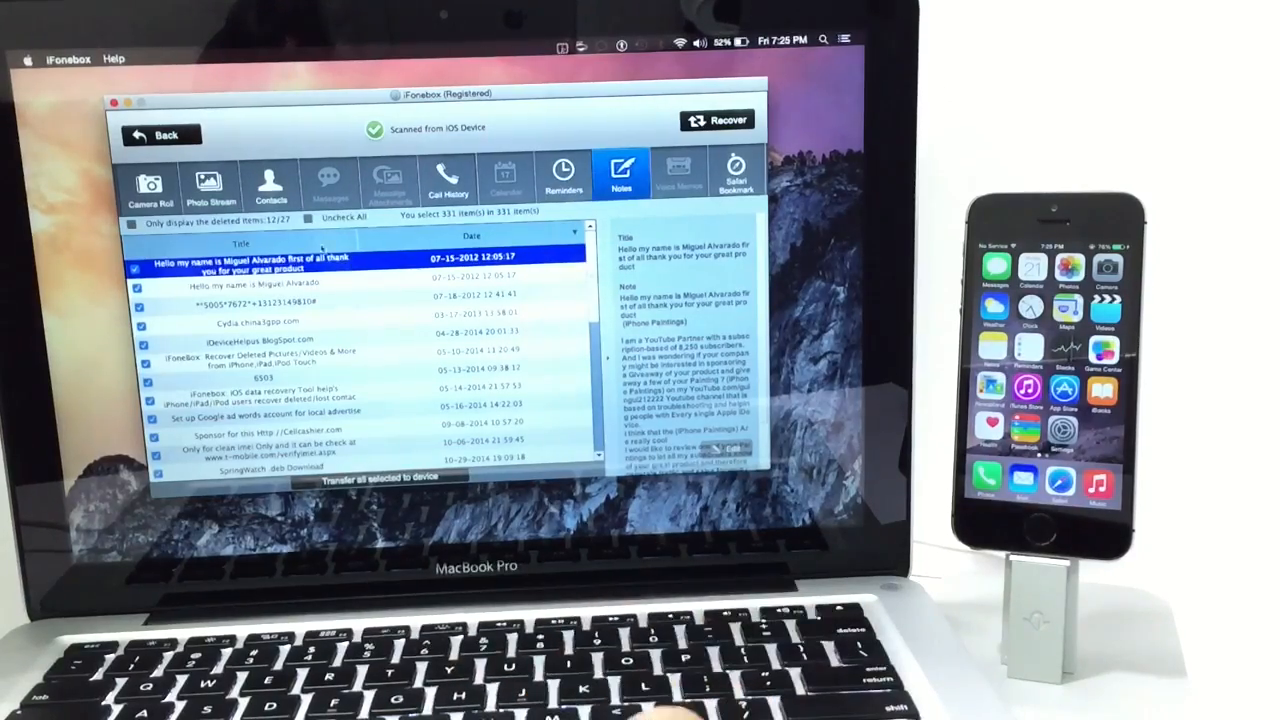
click(160, 134)
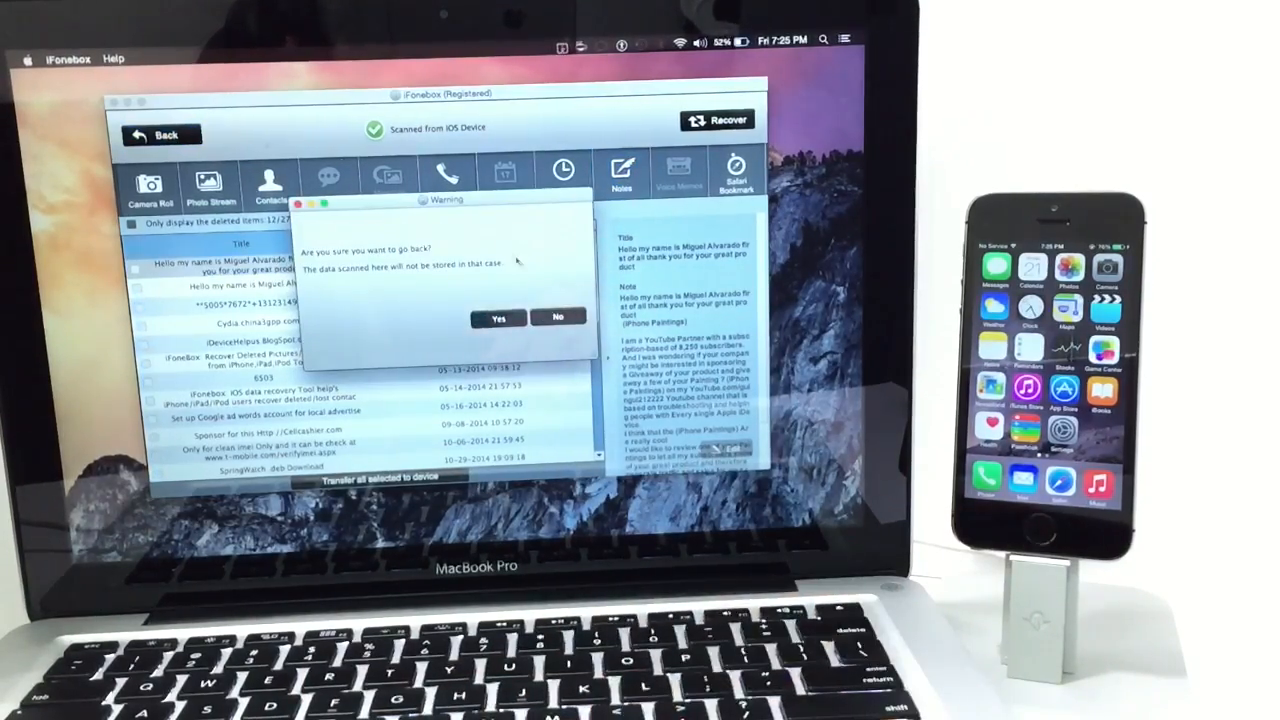
Confirm discarding the scan with Yes and choose 'Recover from iTunes Backup'
click(498, 318)
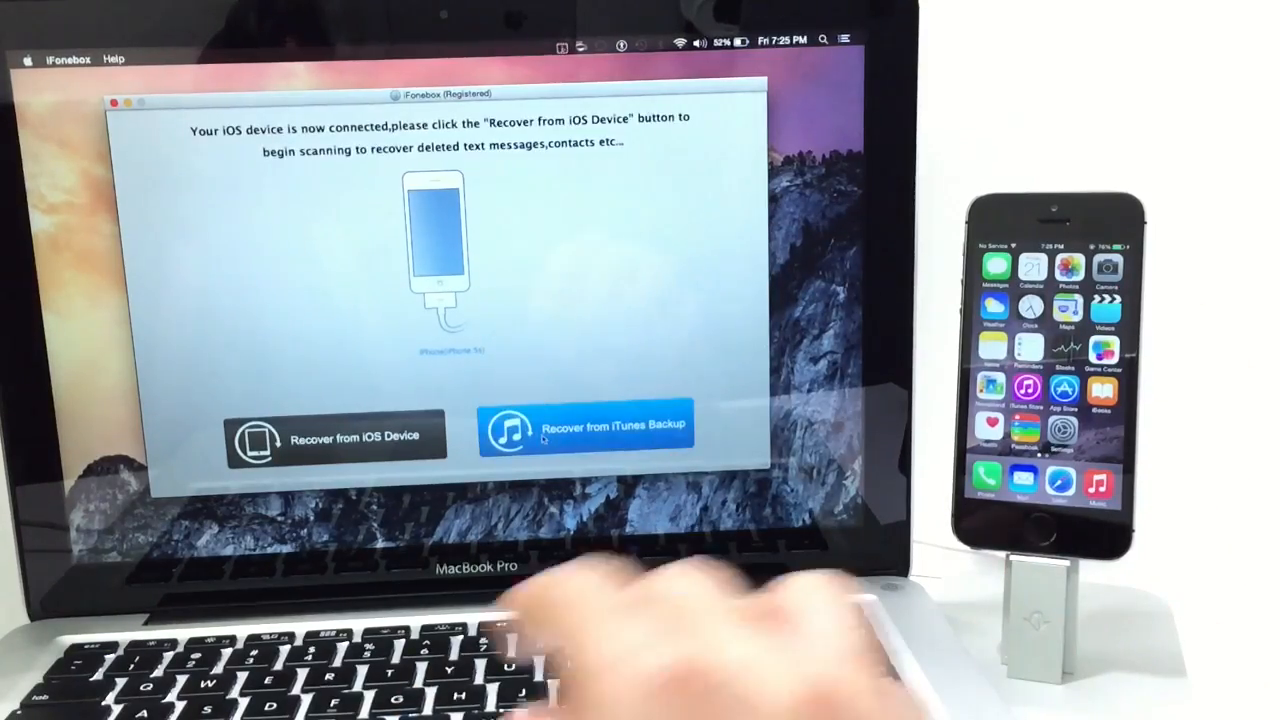
click(585, 428)
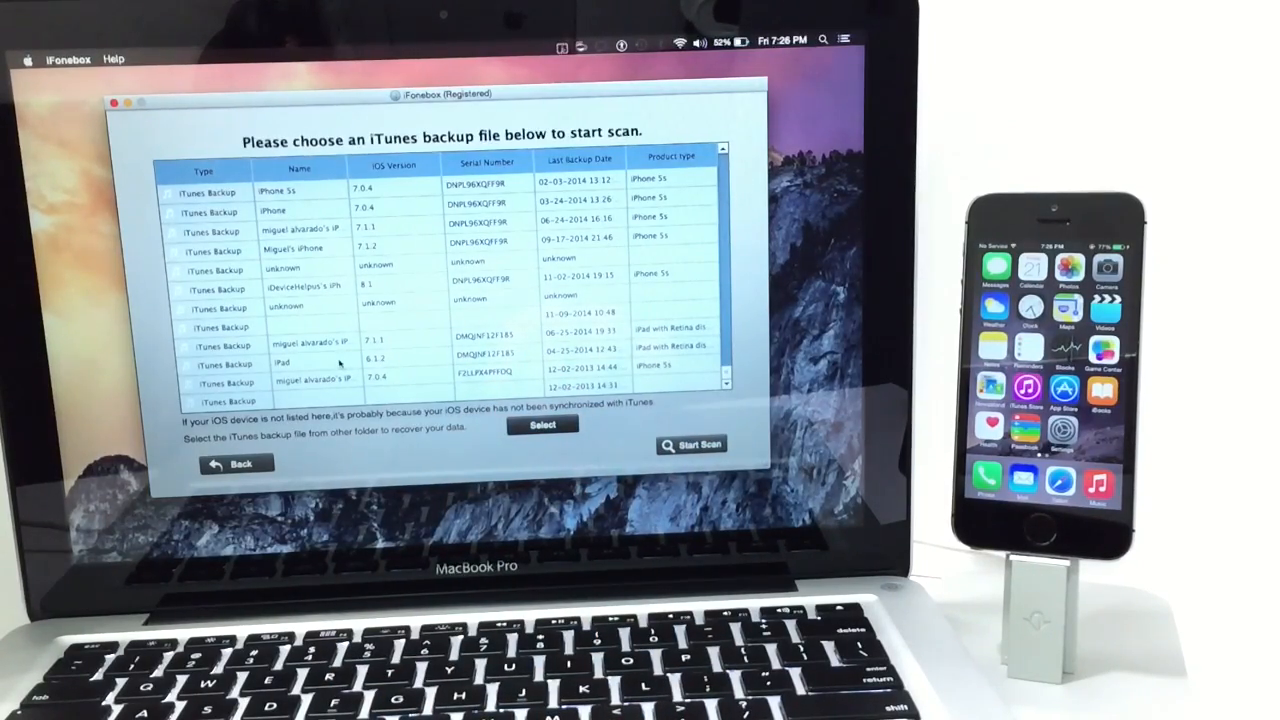
Select the iPad backup dated 04-25-2014 and run Start Scan on it
click(280, 362)
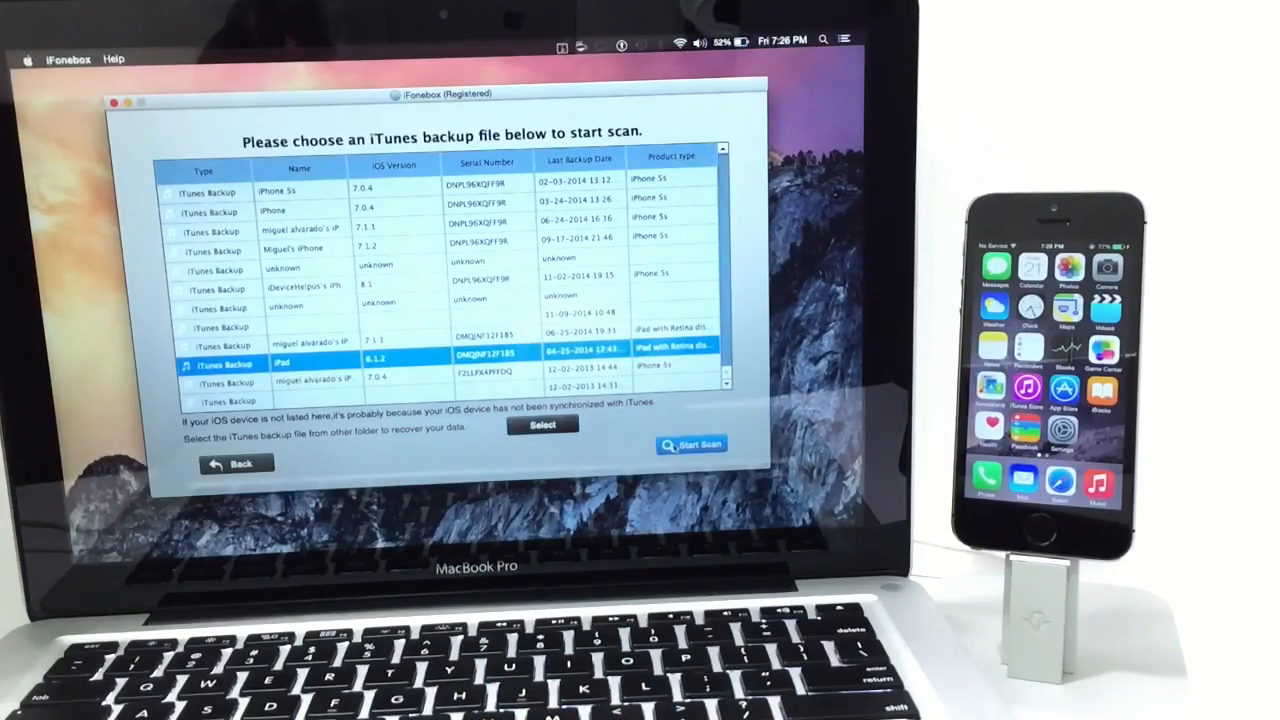
click(692, 444)
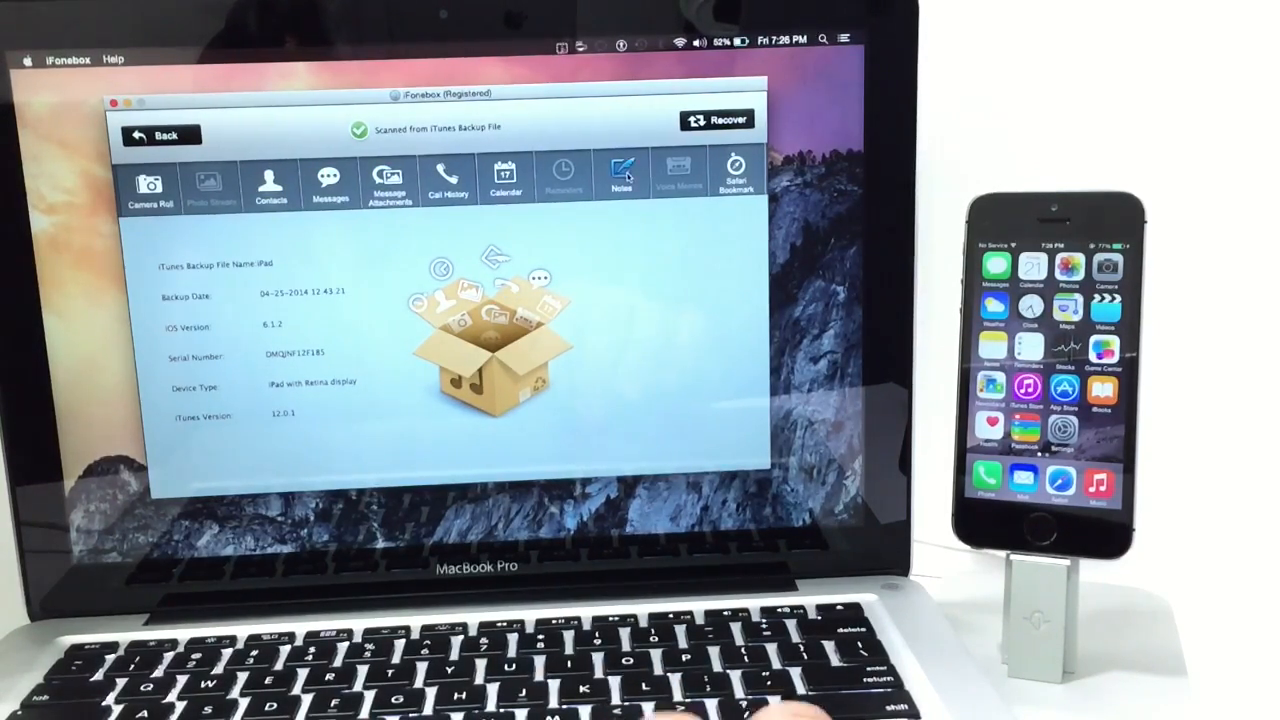
Show the backup's Camera Roll photos and begin recovering the checked ones
click(149, 185)
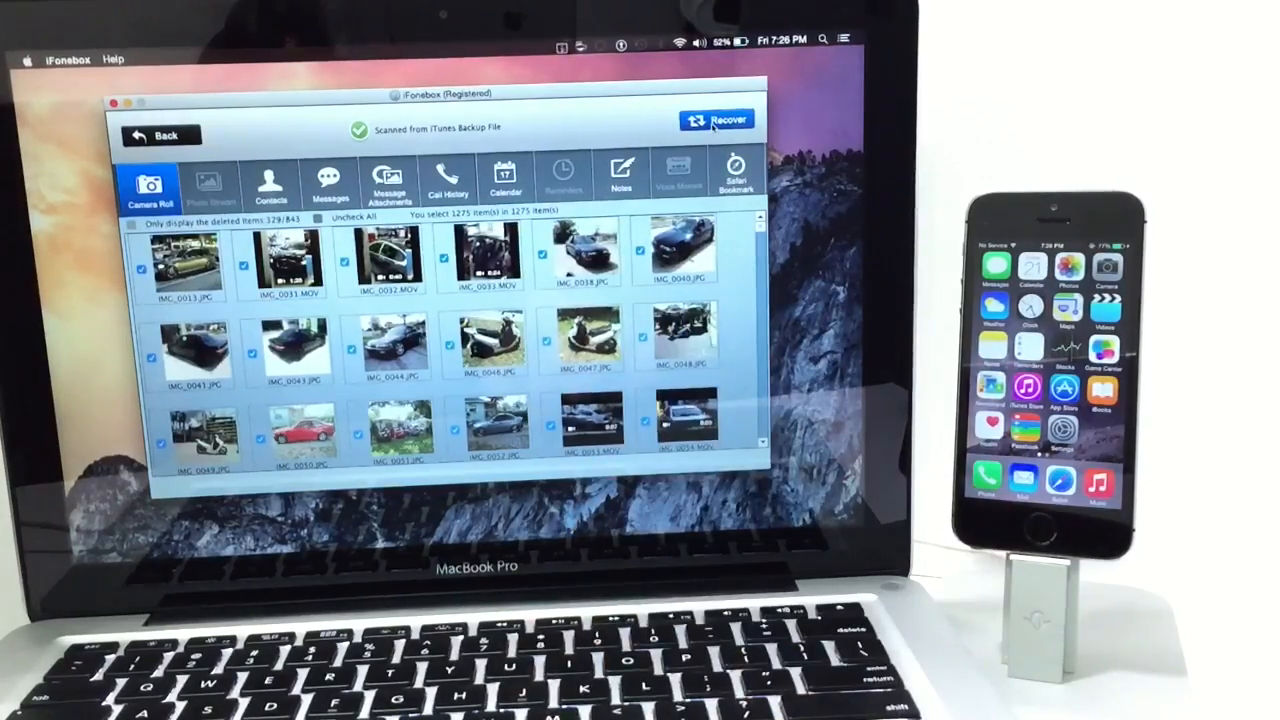
click(717, 120)
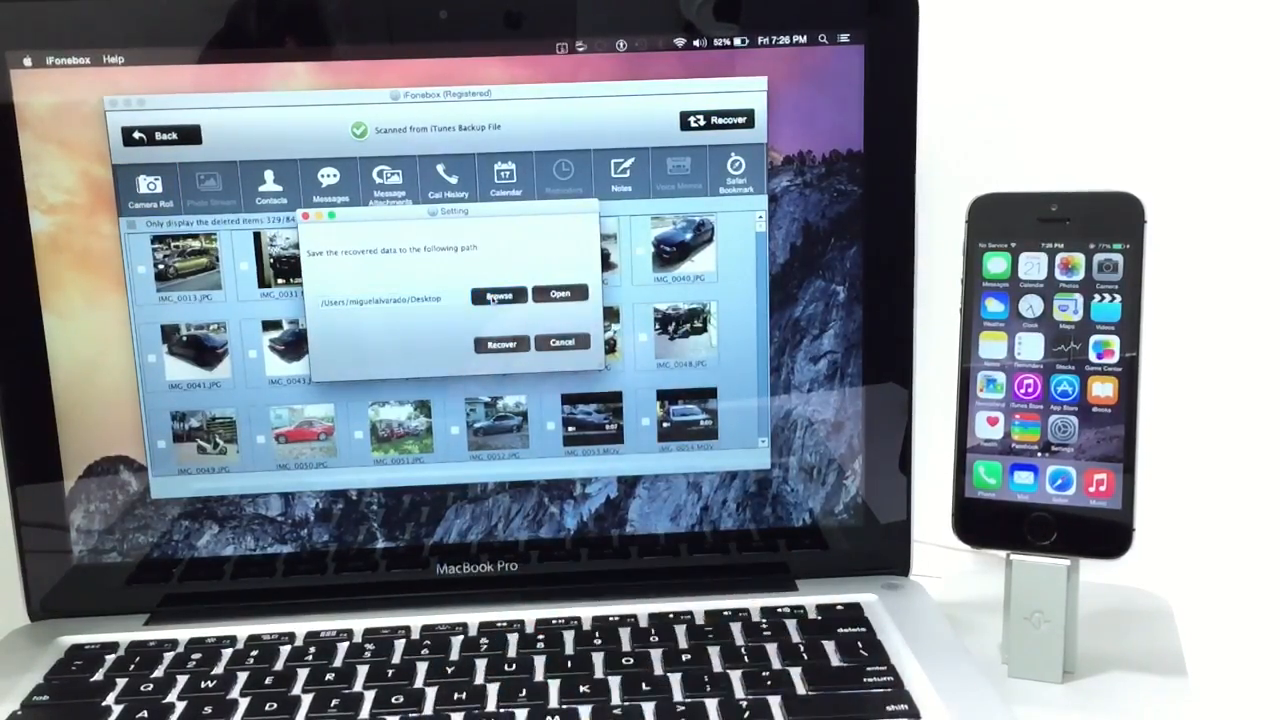
Set the save path to the Desktop and recover the Camera Roll photos there
click(498, 295)
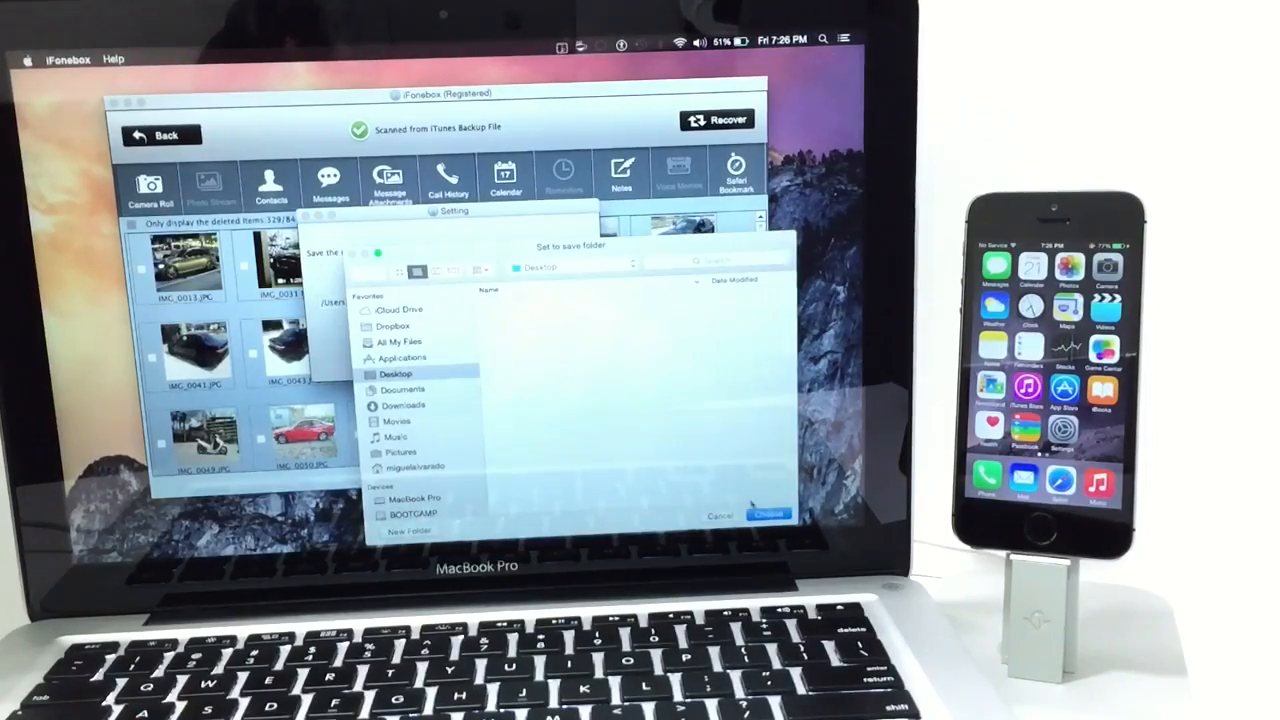
click(767, 513)
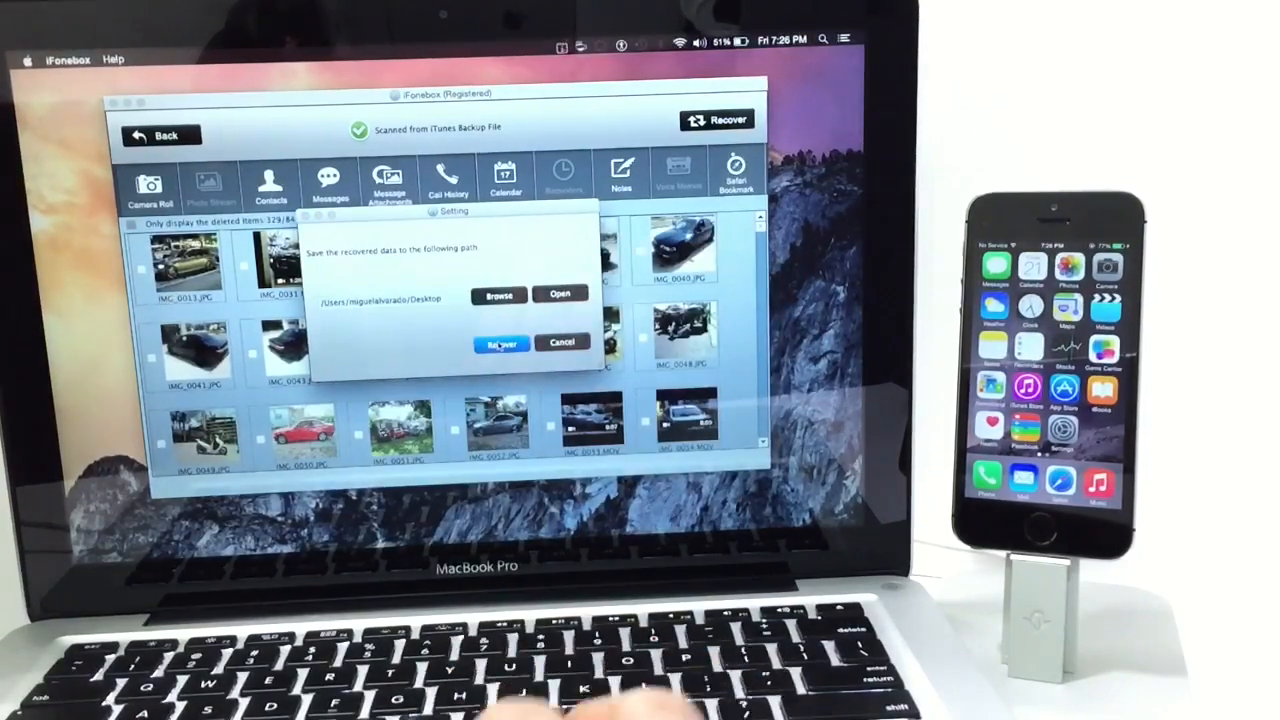
click(498, 343)
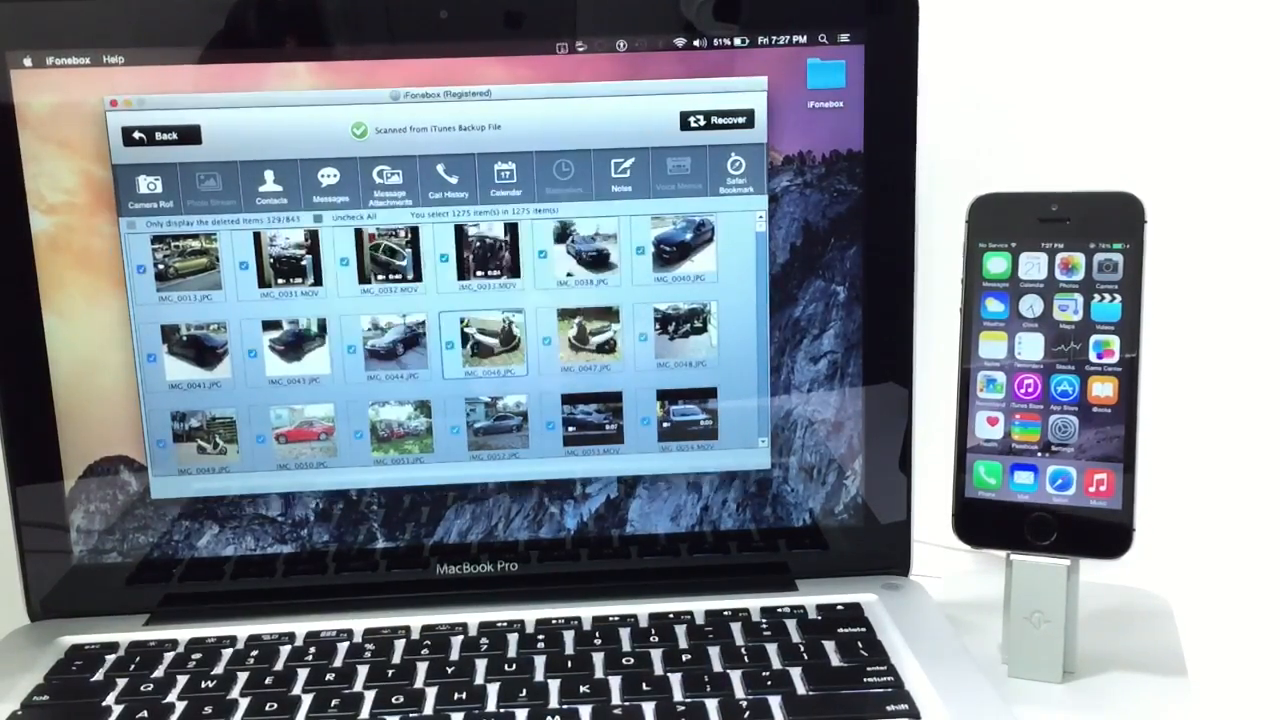
View the backup's recovered Notes category
click(506, 175)
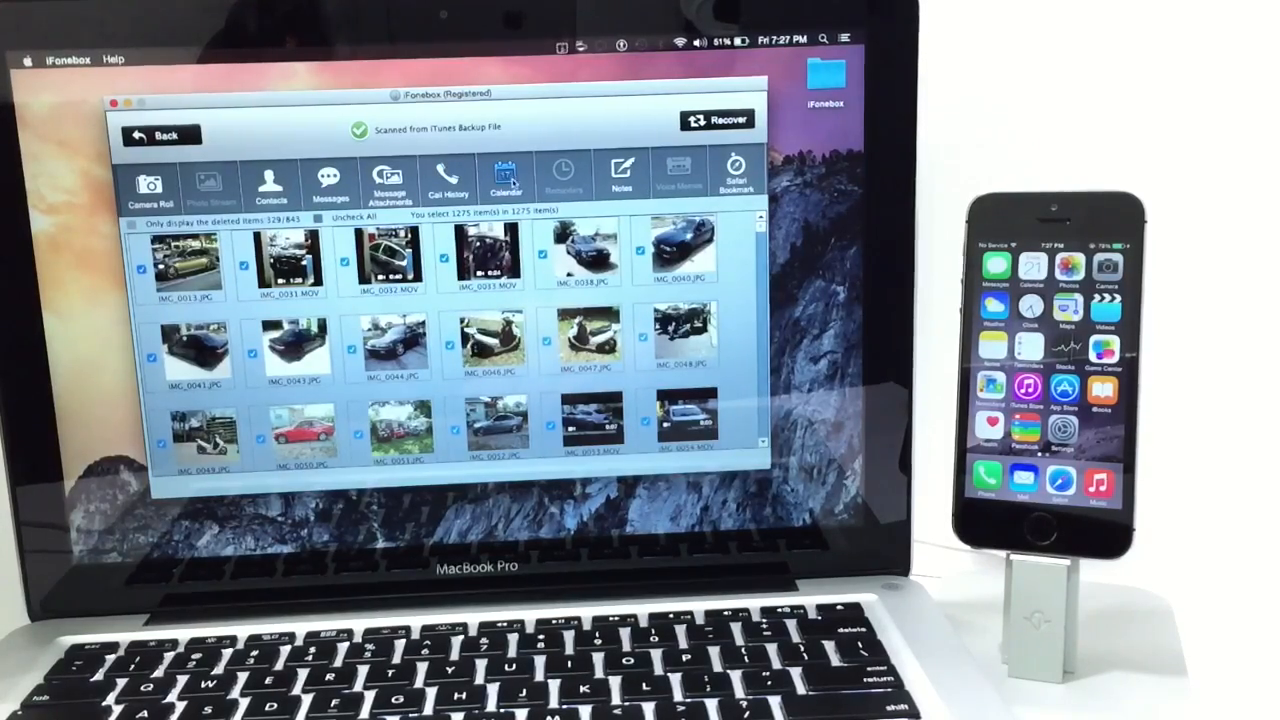
click(621, 172)
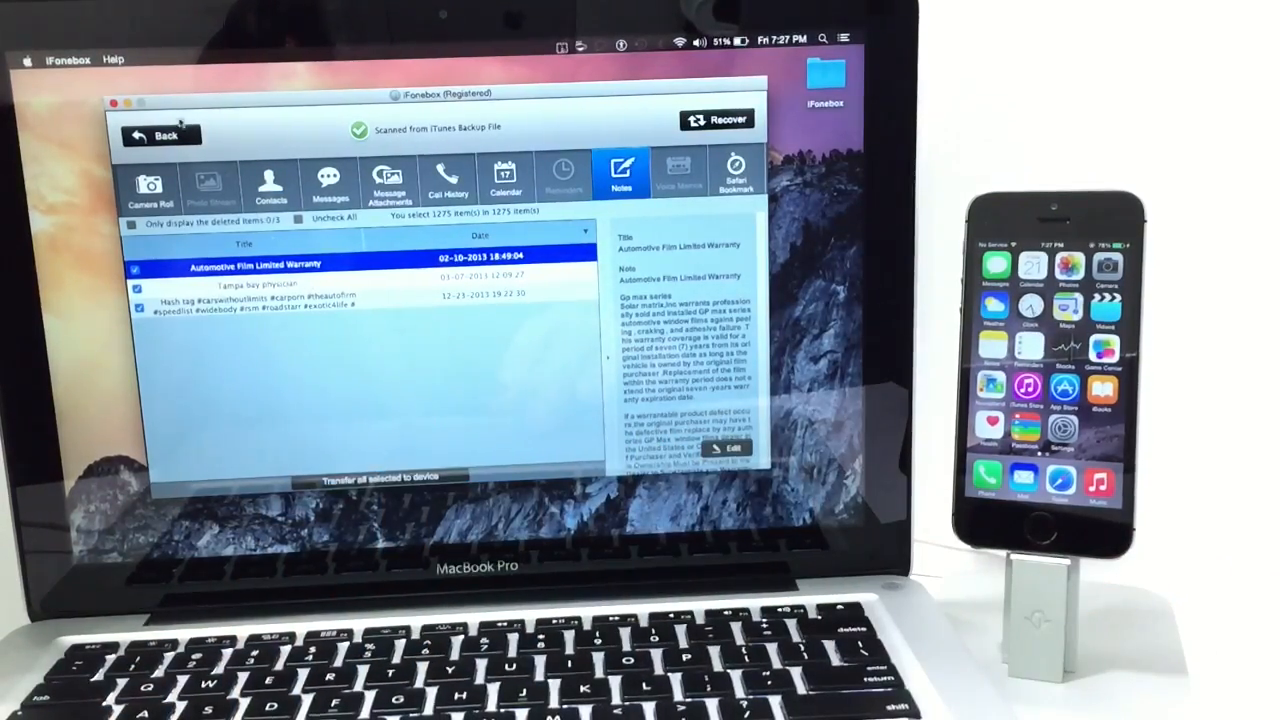
Go Back through the backup list to the device/backup recovery start screen
click(160, 135)
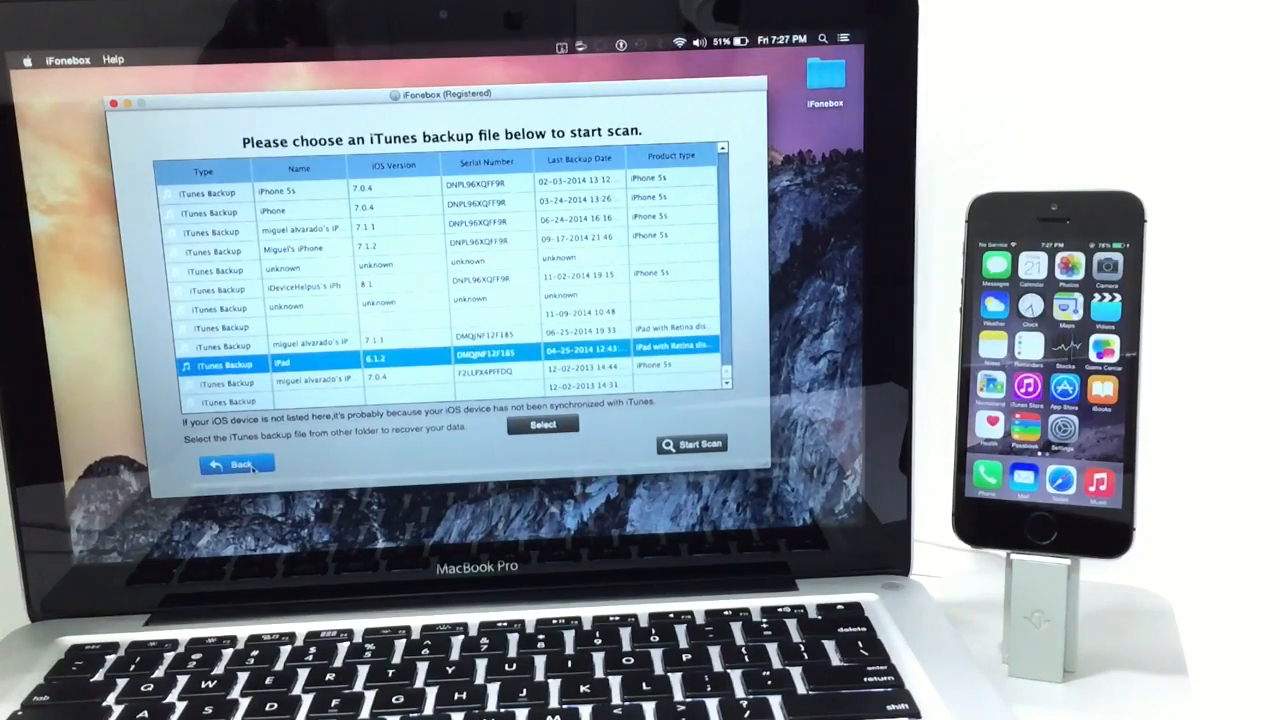
click(232, 464)
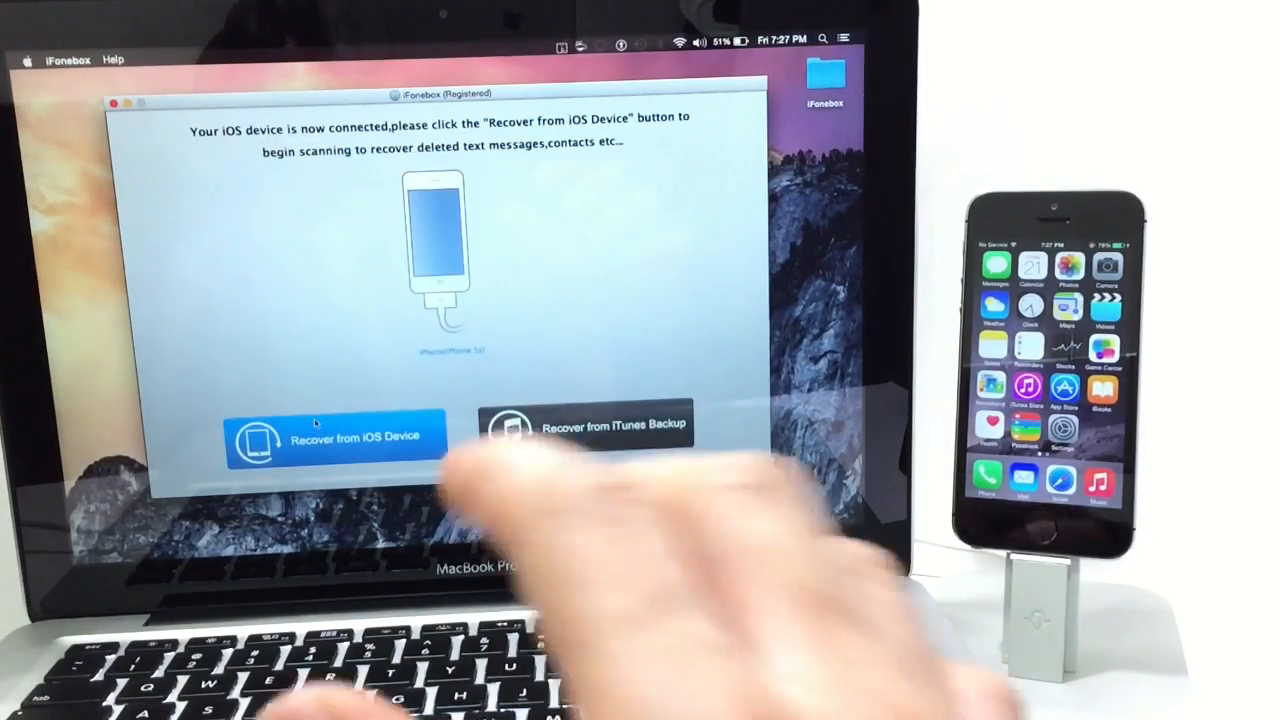